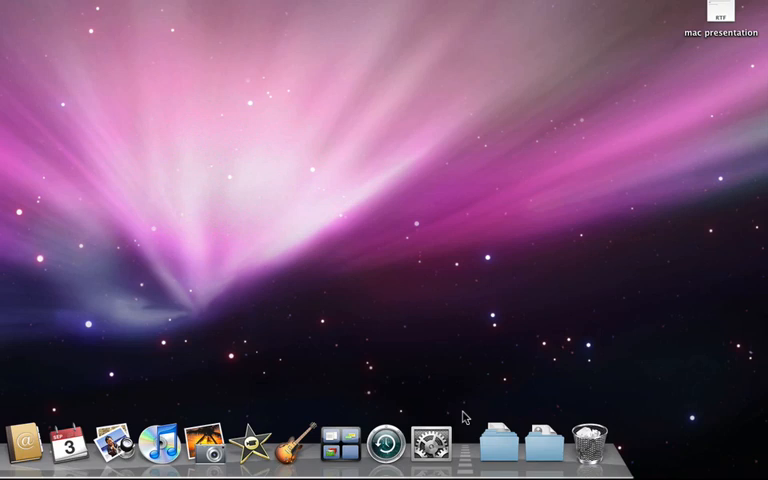
pyautogui.moveTo(470, 418)
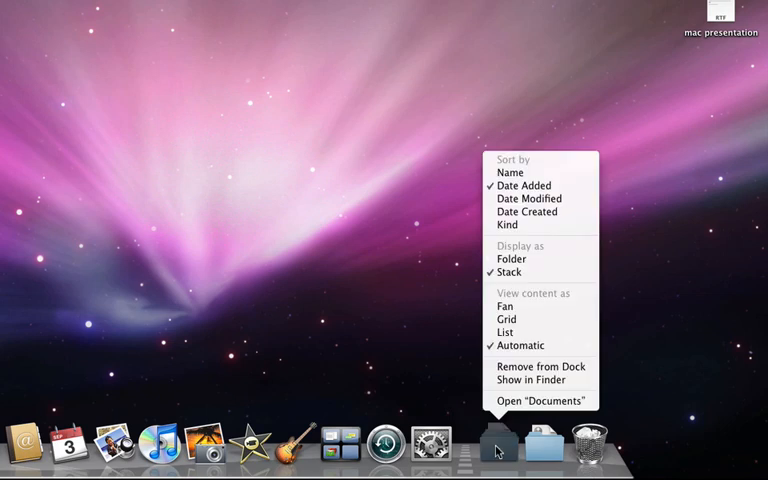
pyautogui.moveTo(508, 164)
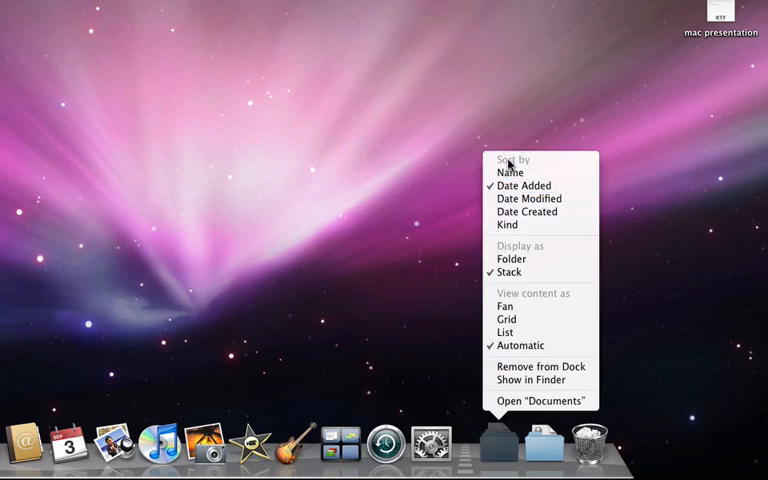
pyautogui.moveTo(510, 304)
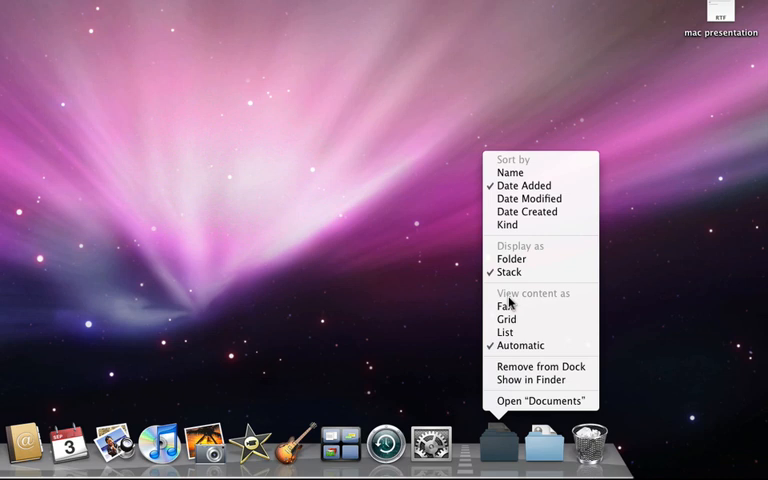
pyautogui.moveTo(524, 184)
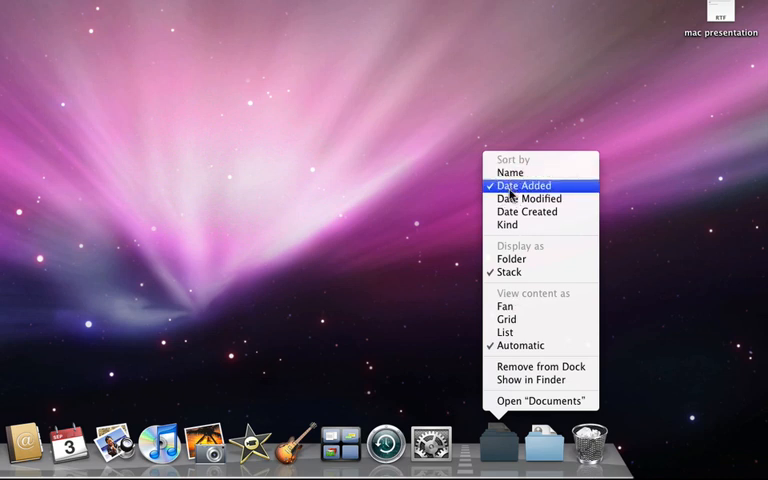
pyautogui.moveTo(506, 224)
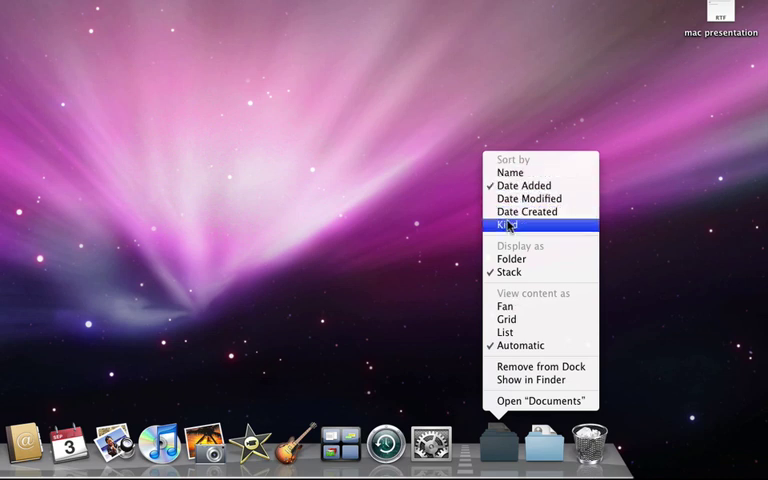
pyautogui.moveTo(510, 172)
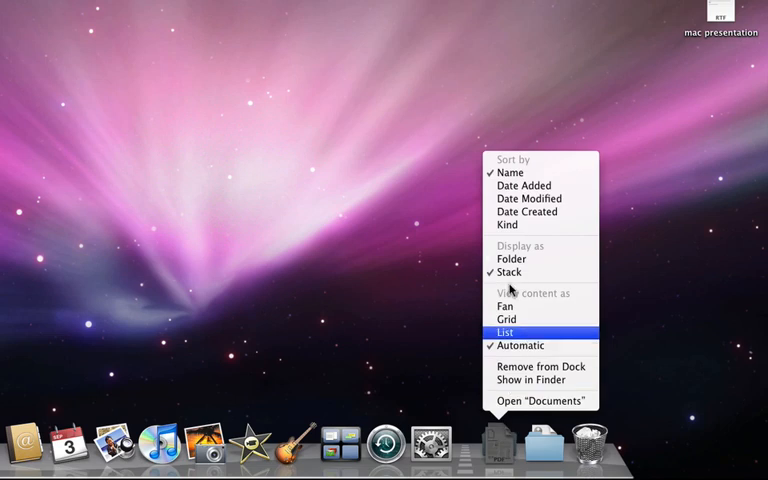
pyautogui.moveTo(512, 260)
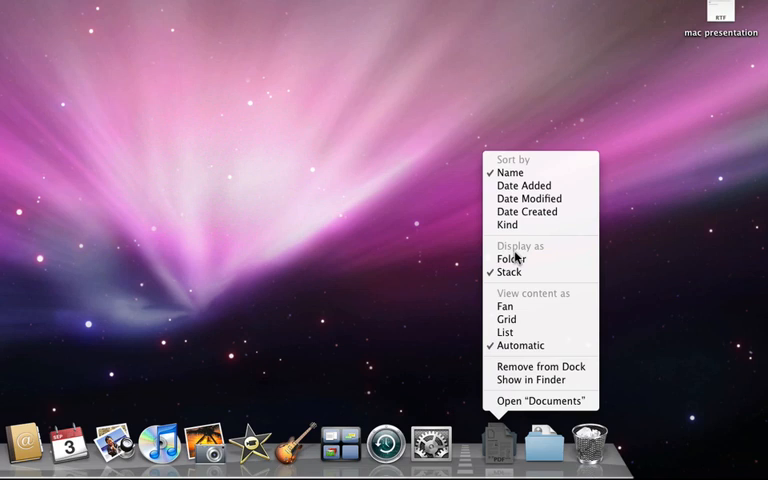
pyautogui.moveTo(504, 304)
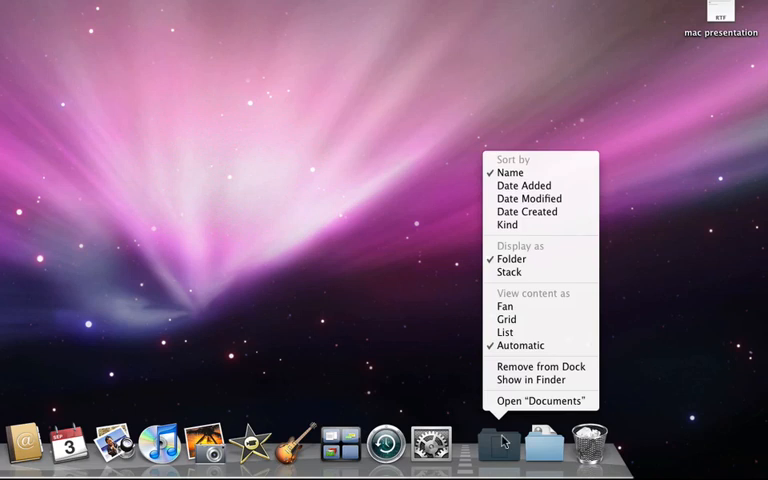
pyautogui.moveTo(502, 304)
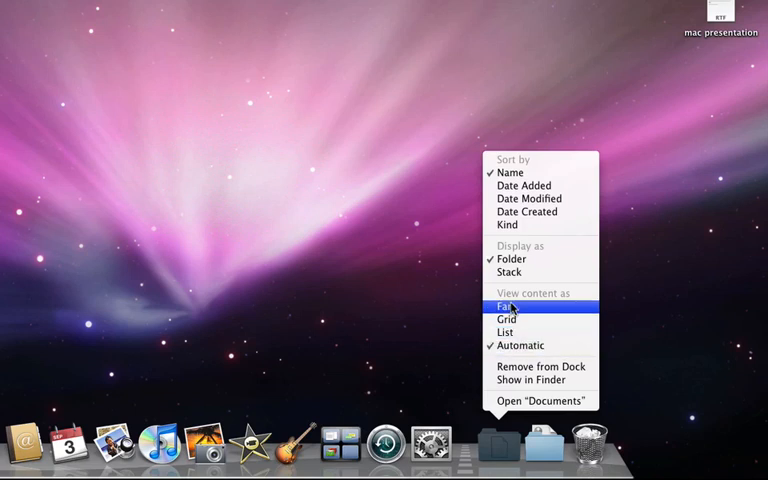
pyautogui.moveTo(518, 344)
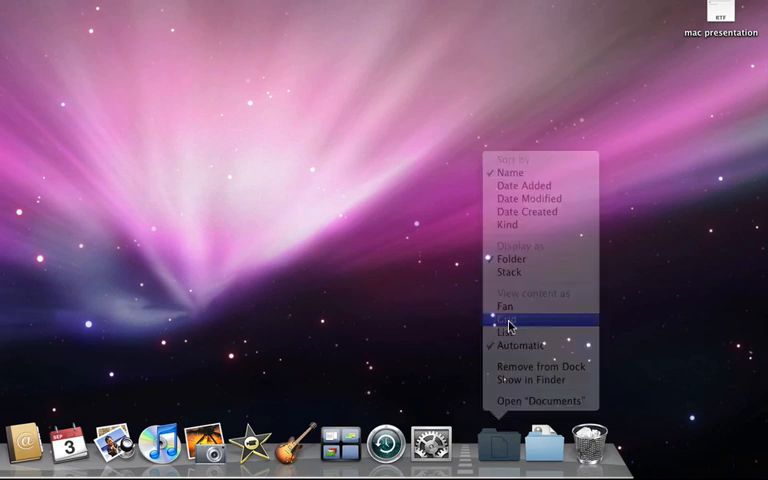
# Expand the Documents stack's grid and open About Stacks.pdf in Preview.
pyautogui.click(512, 318)
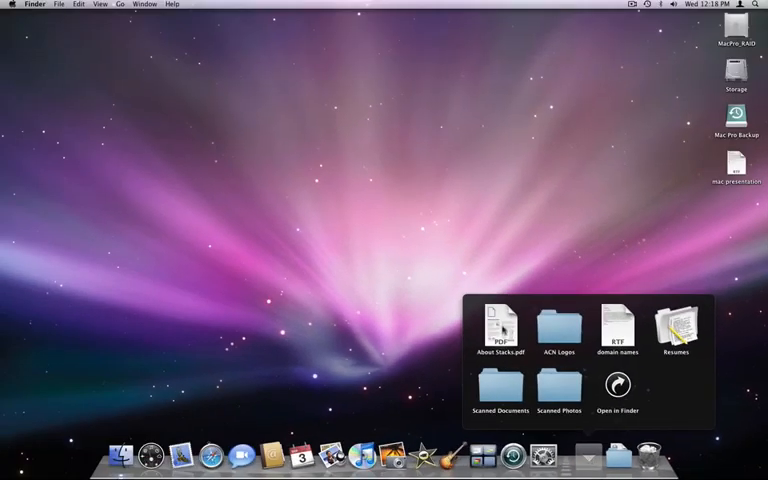
pyautogui.click(500, 324)
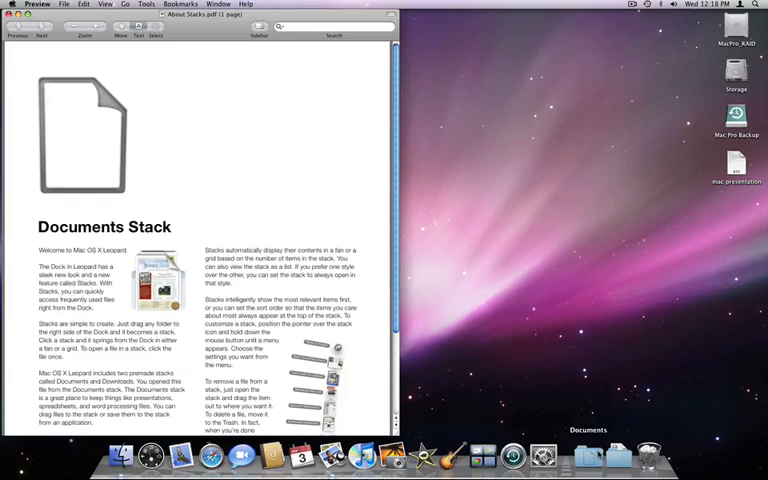